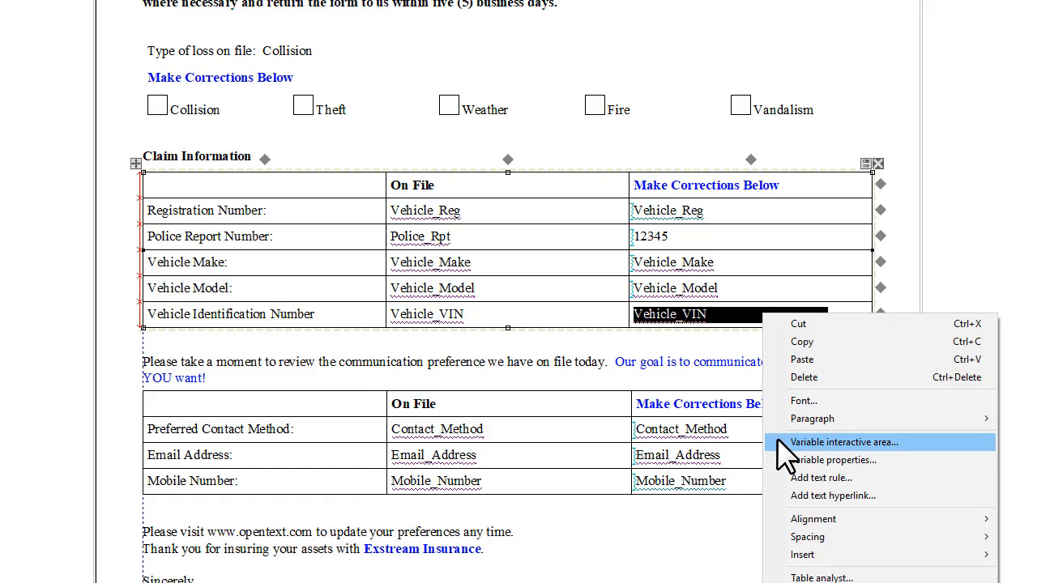
# Show the interactive field options for the Vehicle_VIN variable's interactive area.
pyautogui.click(837, 460)
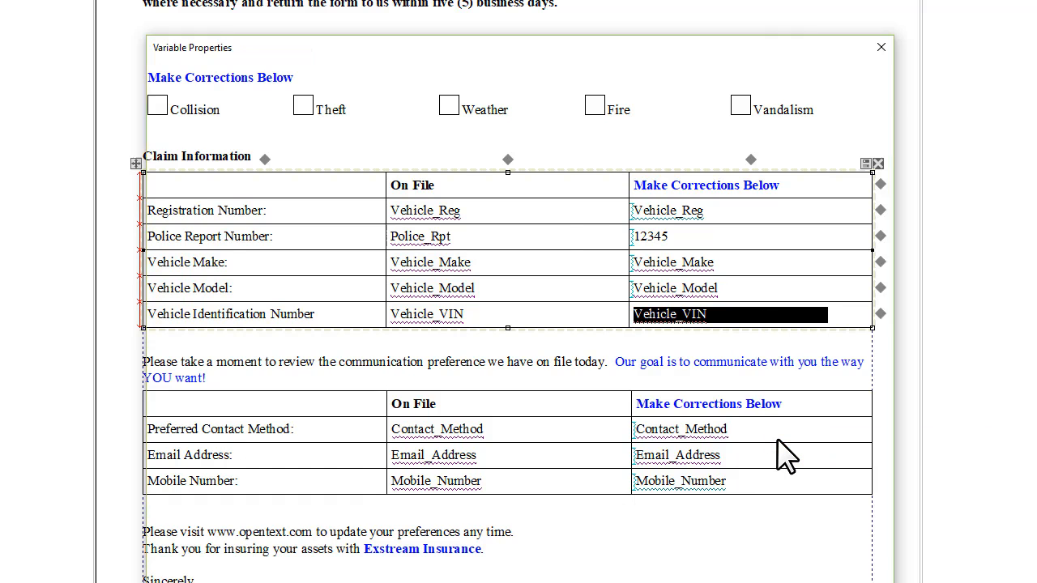
pyautogui.click(240, 74)
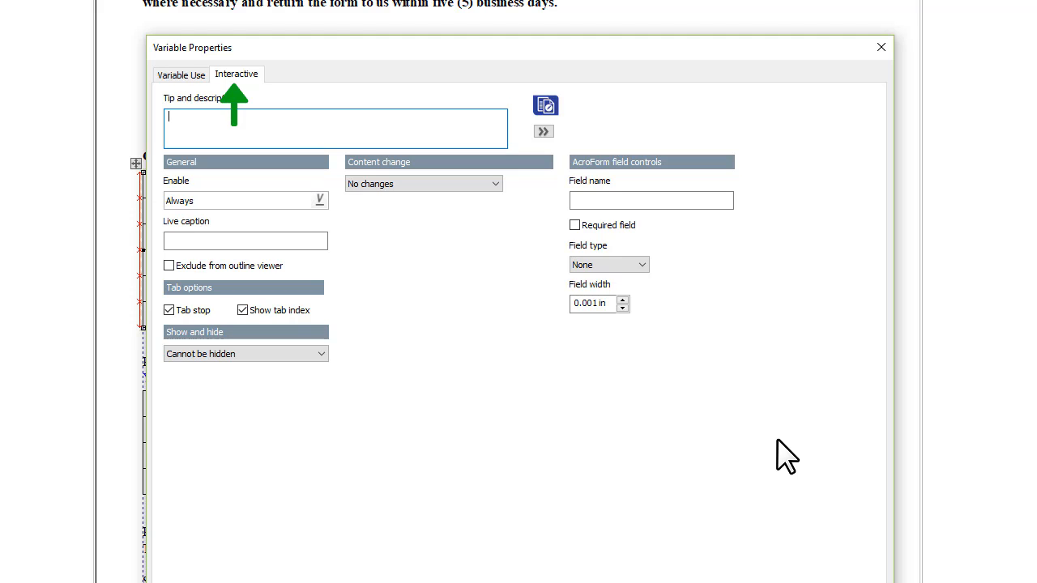
# Name the field VIN and make it a Text form field.
pyautogui.click(651, 201)
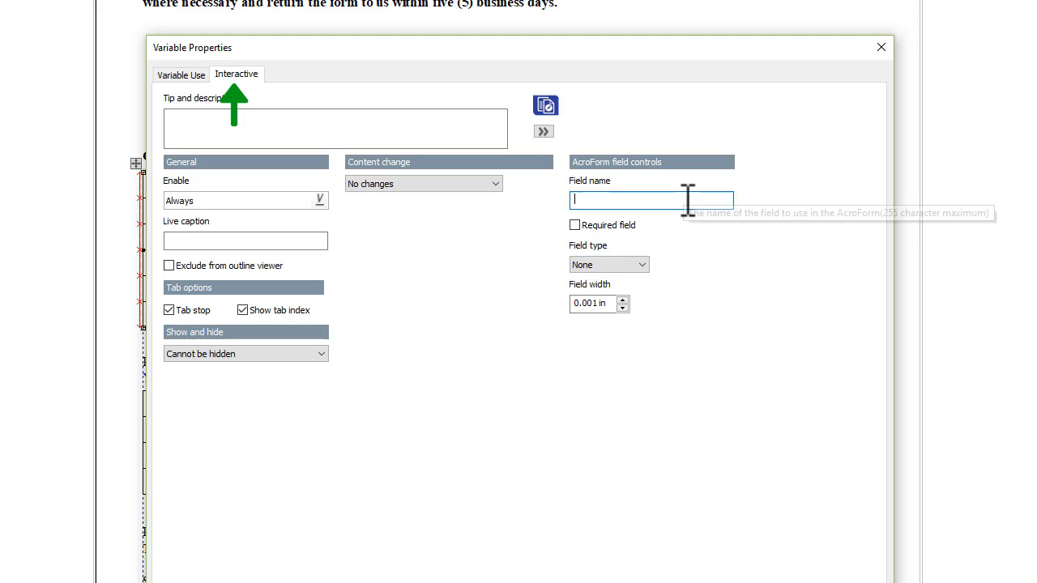
pyautogui.write('VIN')
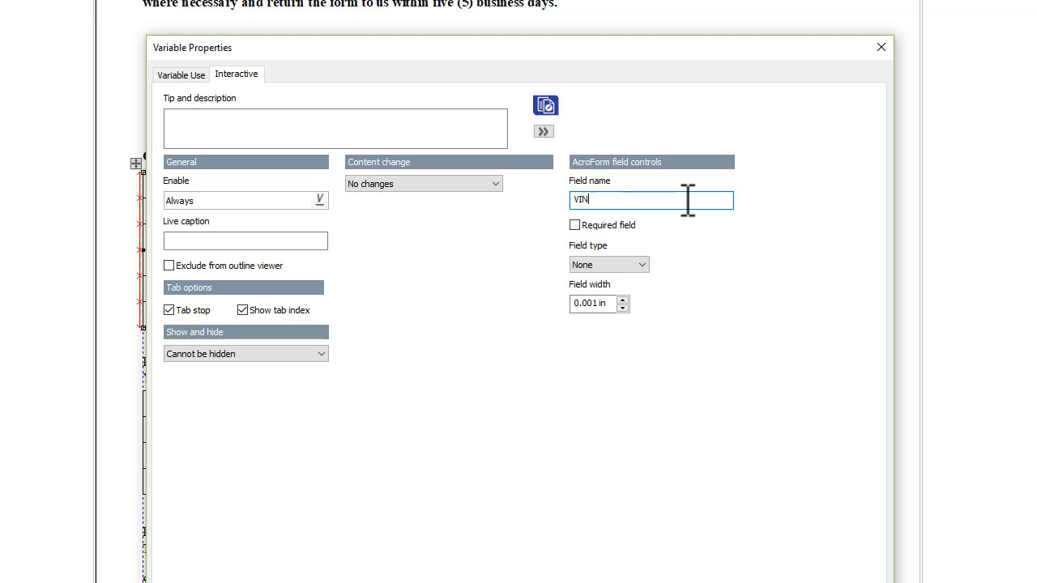
pyautogui.moveTo(697, 240)
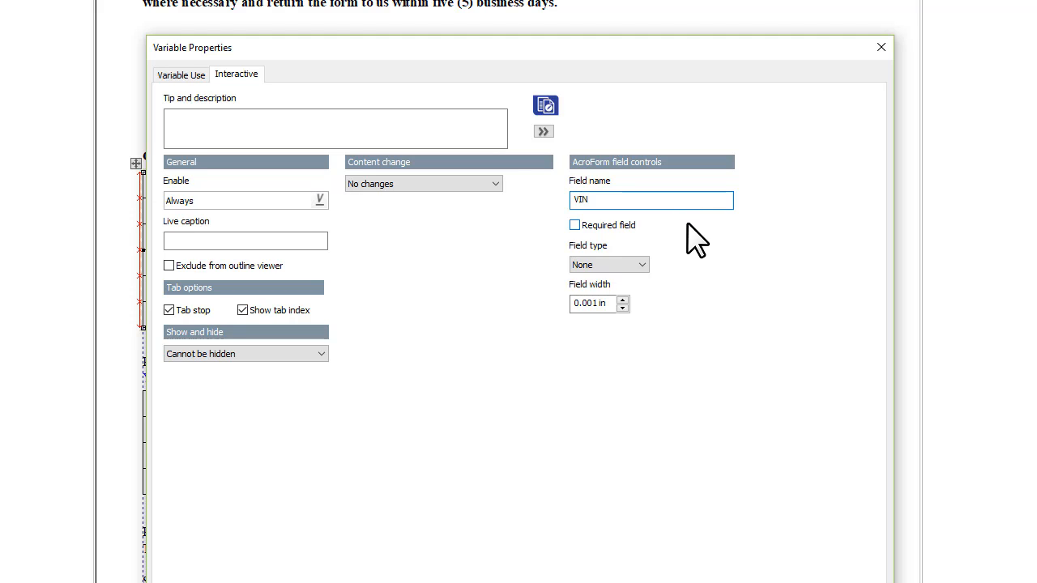
pyautogui.click(609, 264)
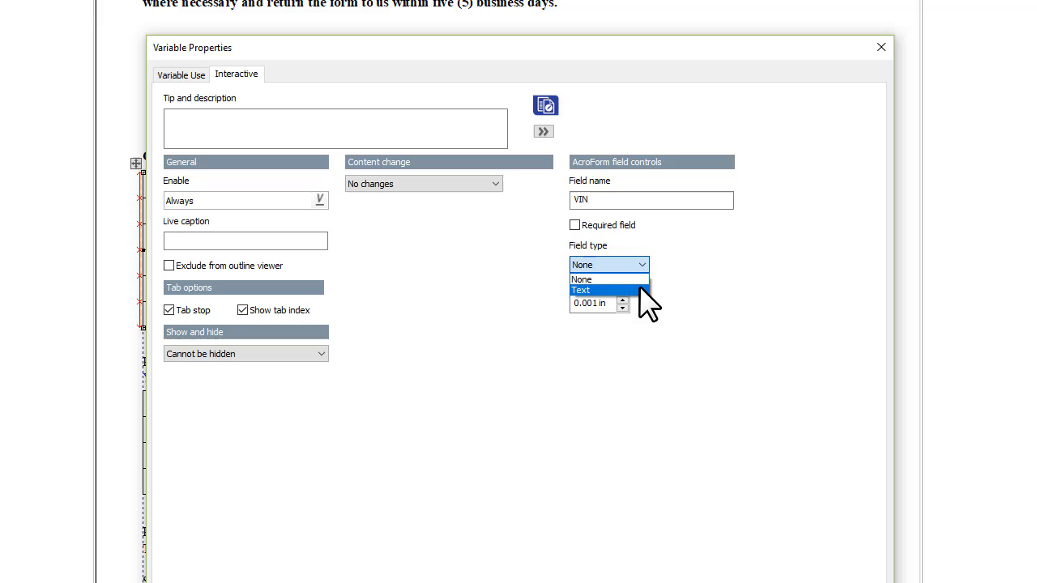
pyautogui.click(598, 290)
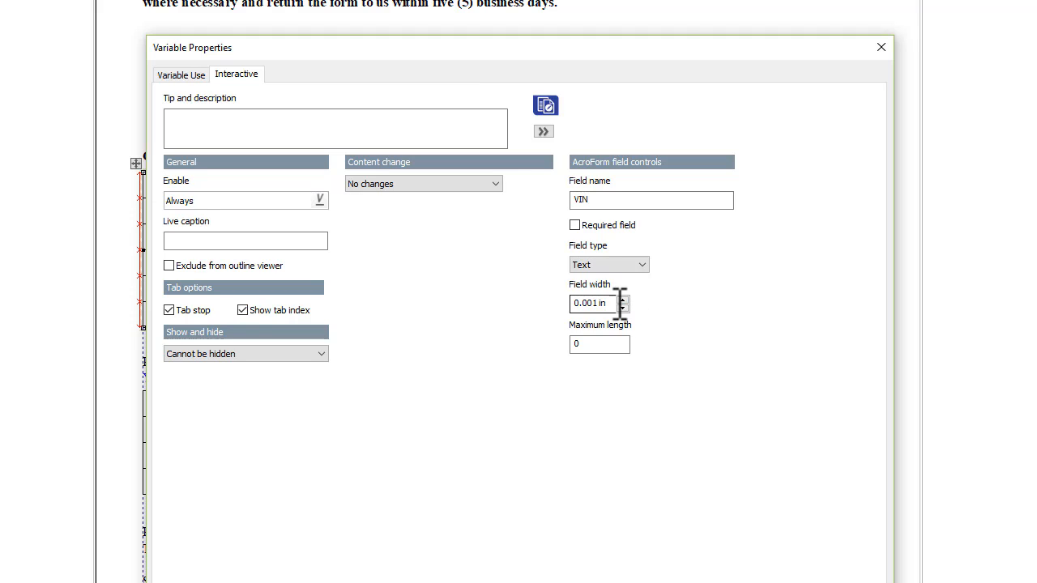
# Set field width 2, maximum length 19, and tip 'Make any necessary changes to the vehicle identification number (VIN)'.
pyautogui.write('2')
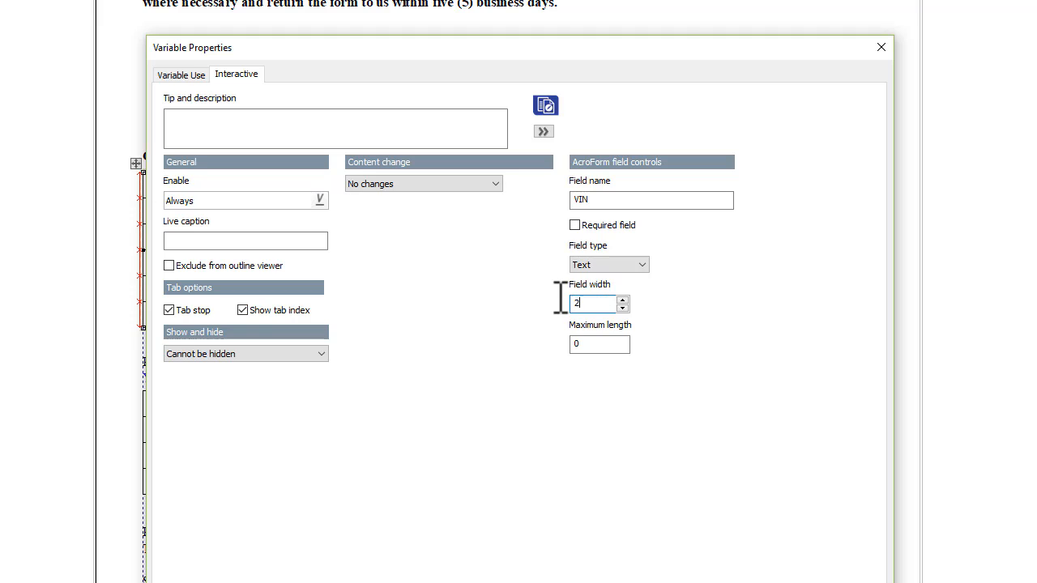
pyautogui.click(599, 344)
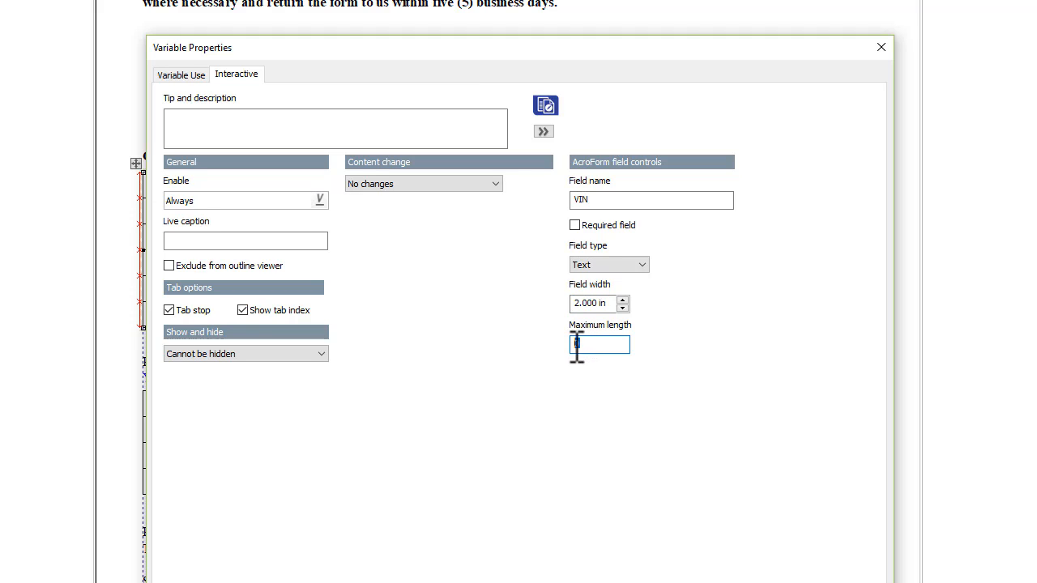
pyautogui.write('19')
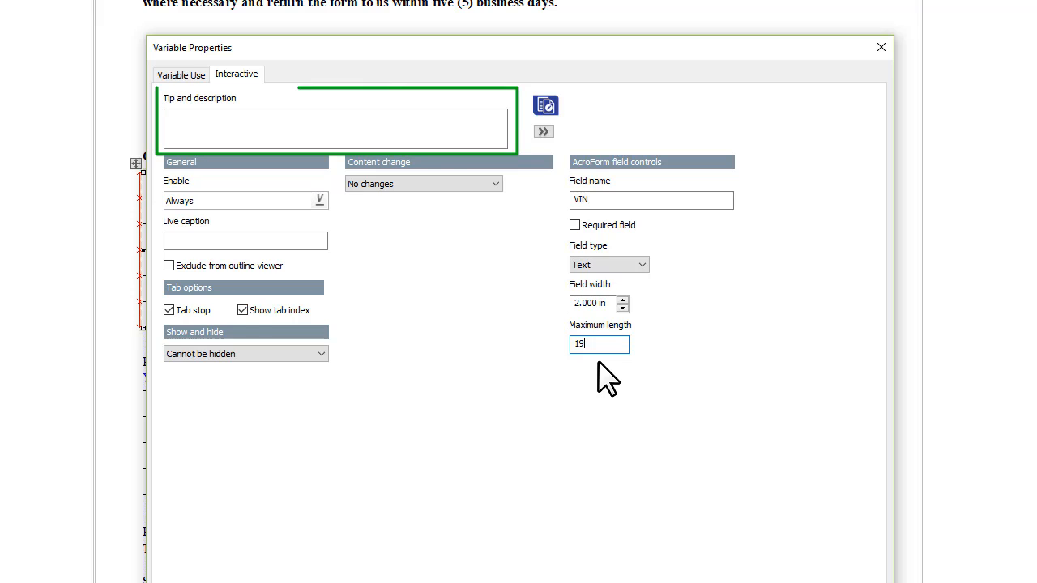
pyautogui.click(334, 128)
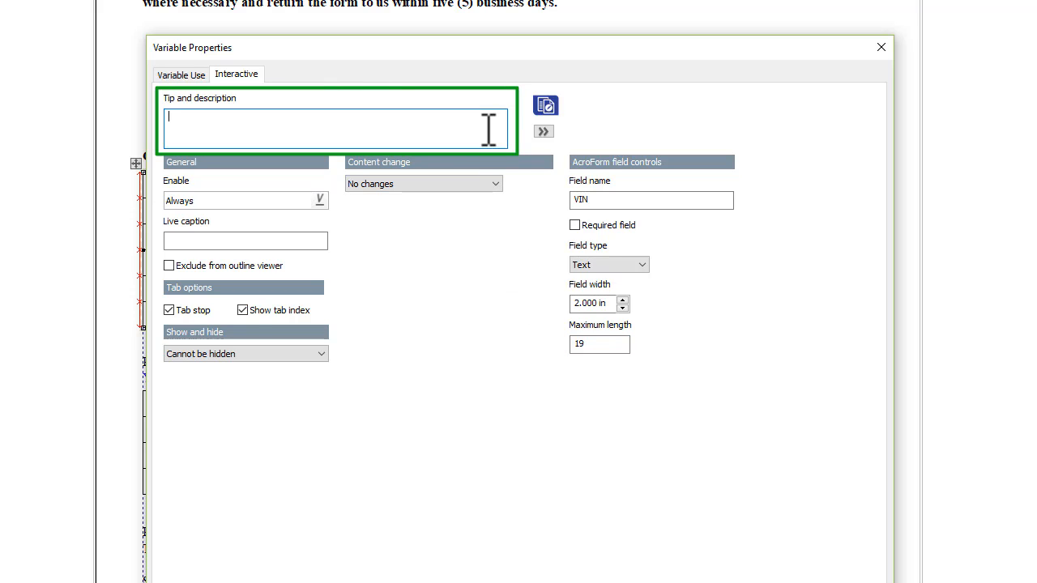
pyautogui.write('Make any necessary changes to the vehicle identification number (VIN)')
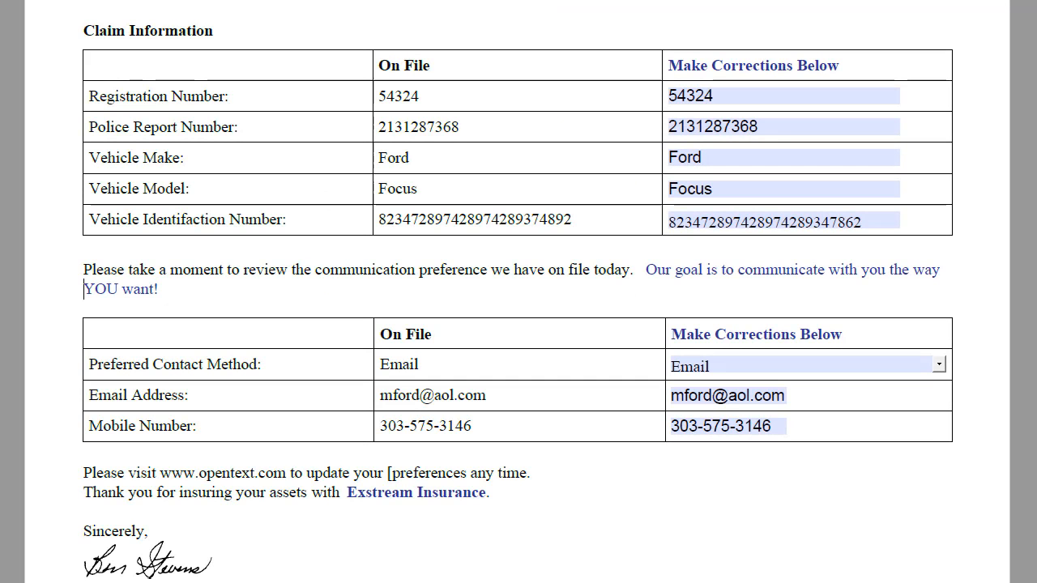
# Show the interactive properties of the email correction text paragraph.
pyautogui.click(781, 220)
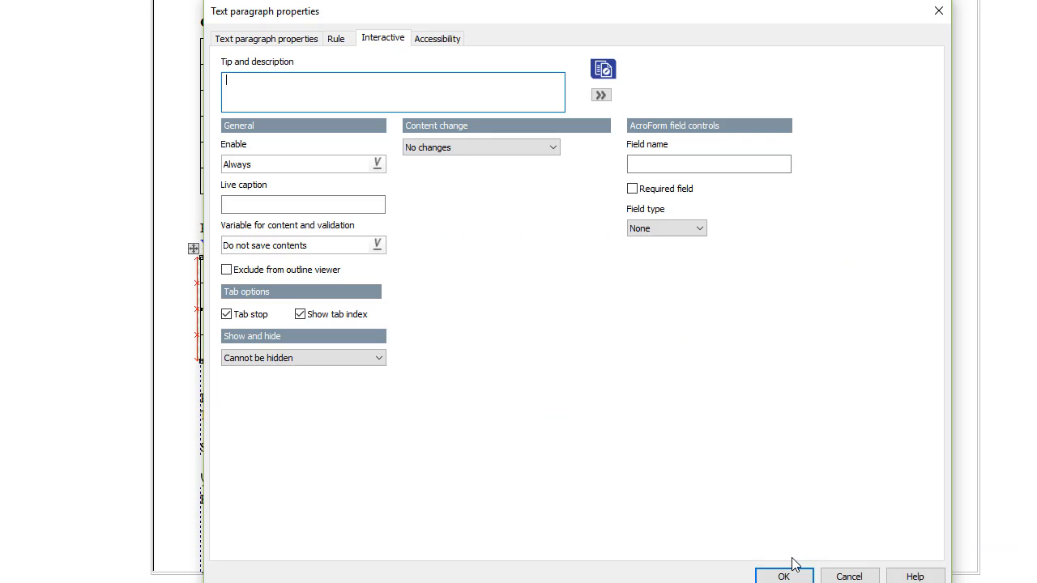
# Name the field Email and make it a Text form field.
pyautogui.click(708, 164)
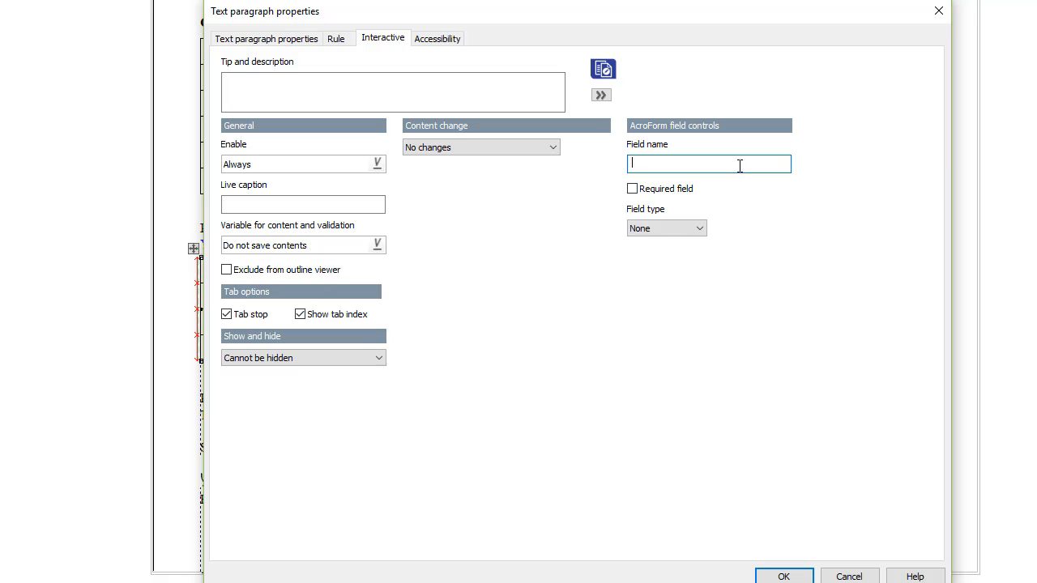
pyautogui.write('Email')
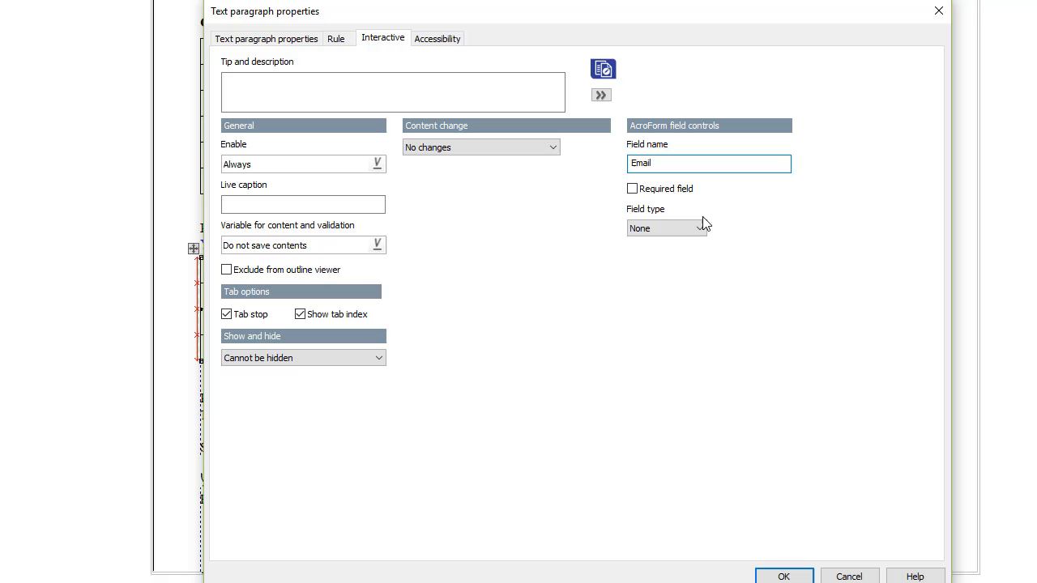
pyautogui.click(668, 227)
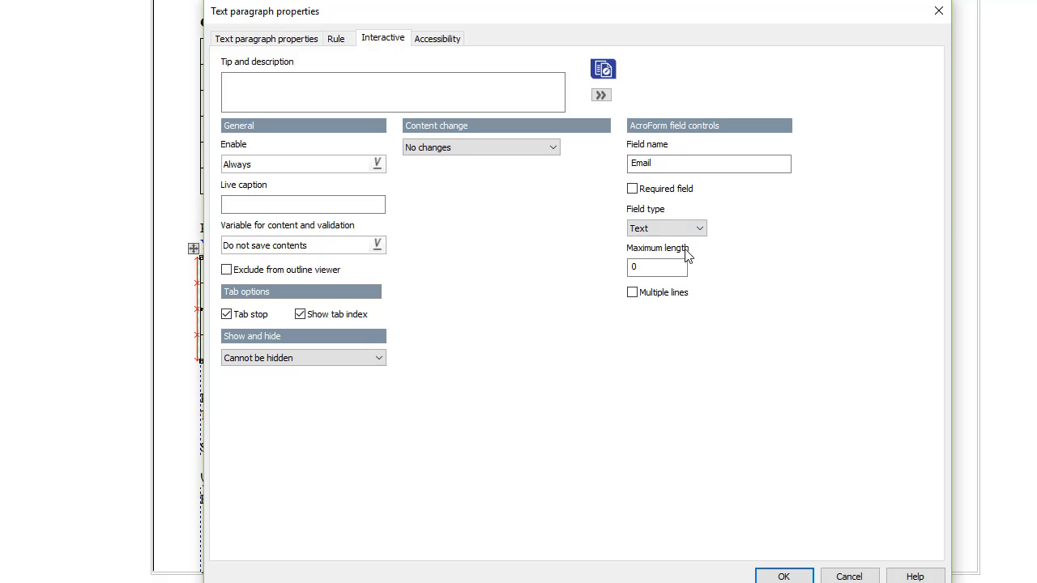
# Set the tip 'Make any necessary corrections to your email address' and confirm the settings.
pyautogui.click(392, 91)
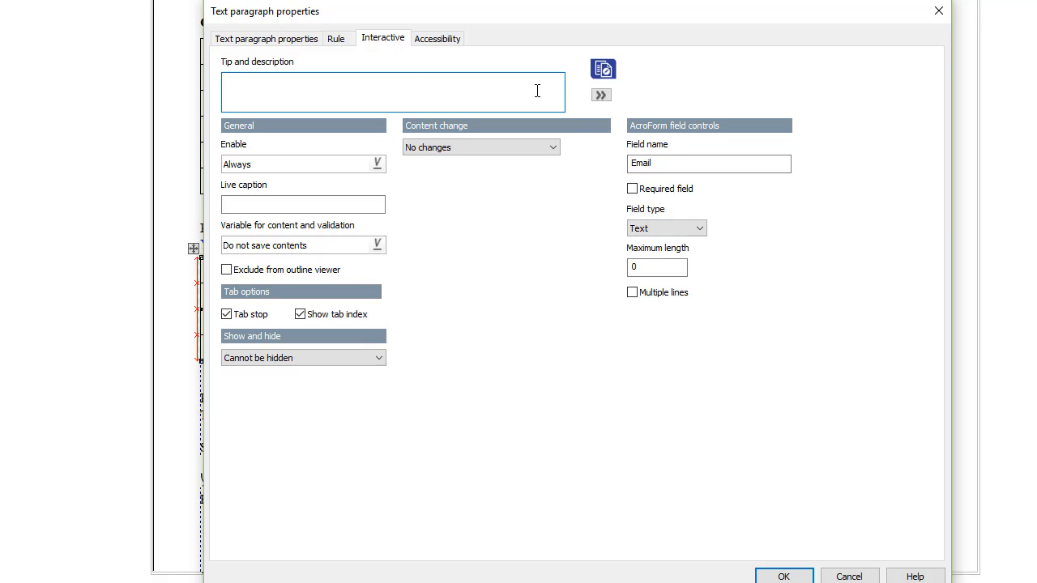
pyautogui.write('Make any necessary corrections to your email address')
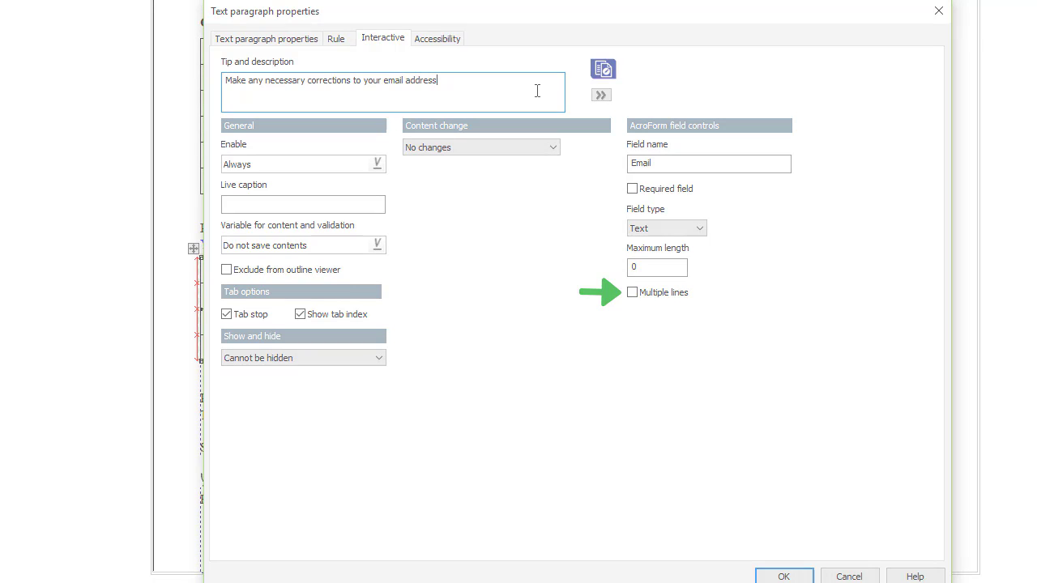
pyautogui.click(785, 577)
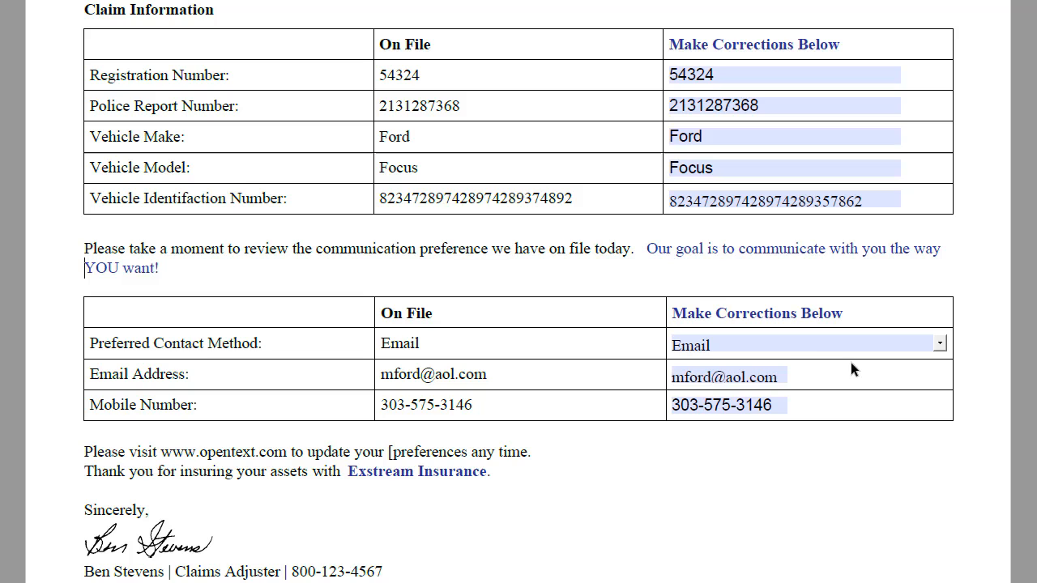